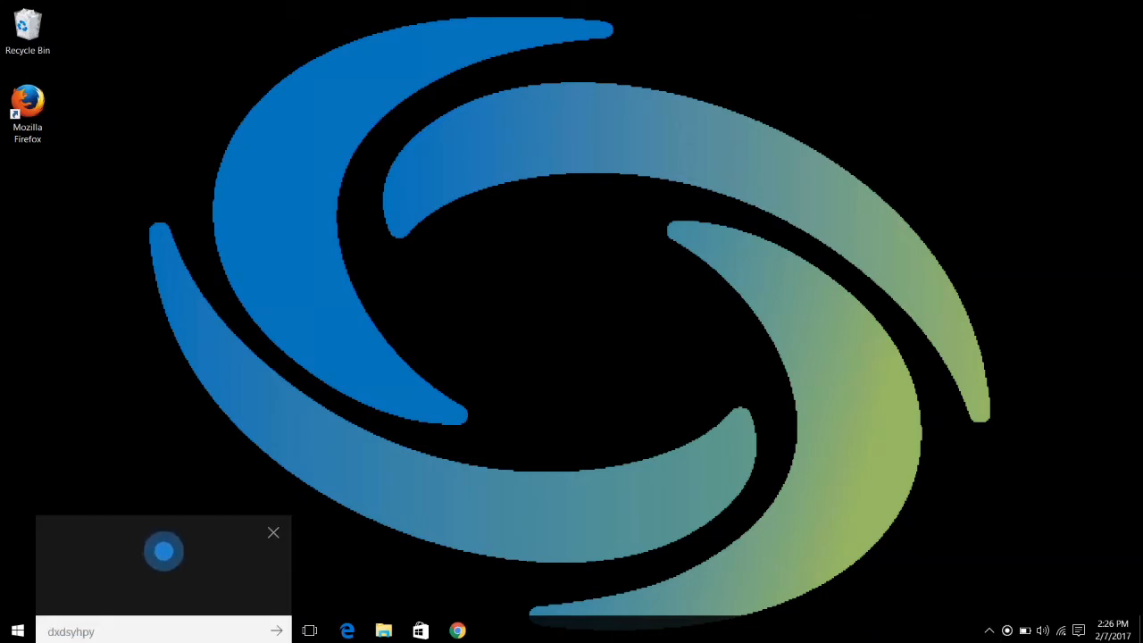
Via Cortana, switch Battery saver on and open its settings page showing the 20% threshold
type("go to battery saver irxrhbsv")
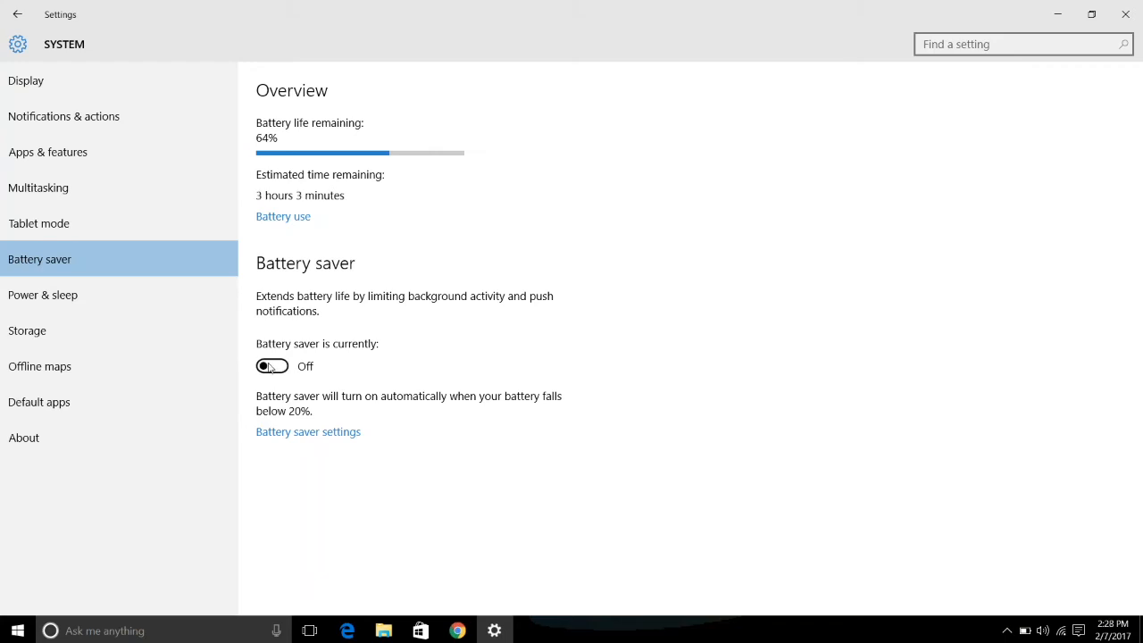
left_click(272, 366)
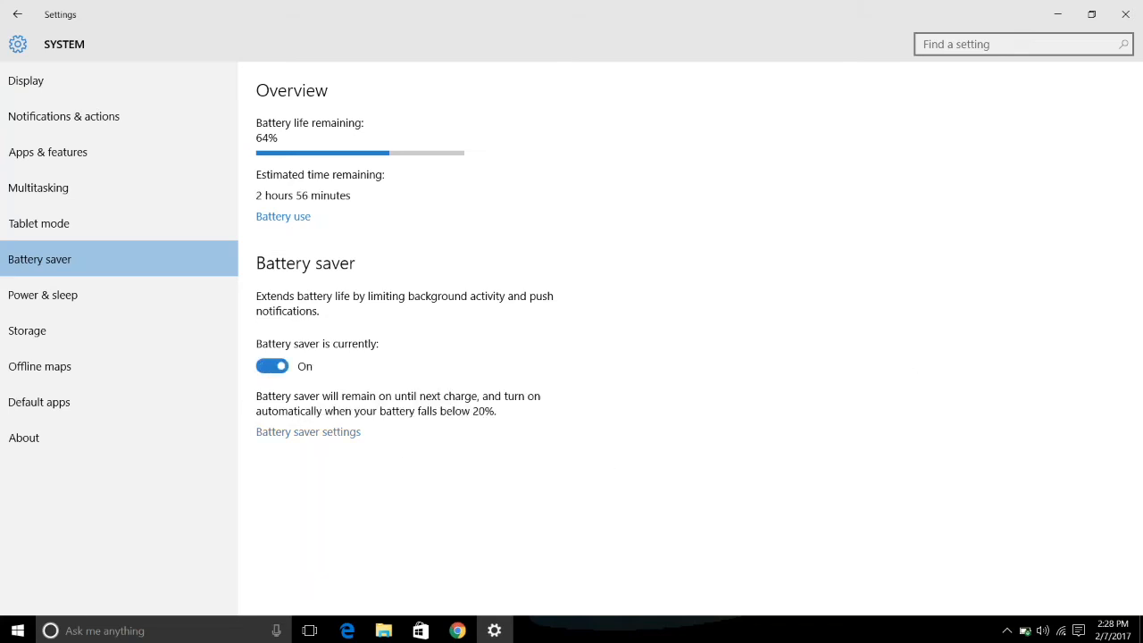
left_click(308, 432)
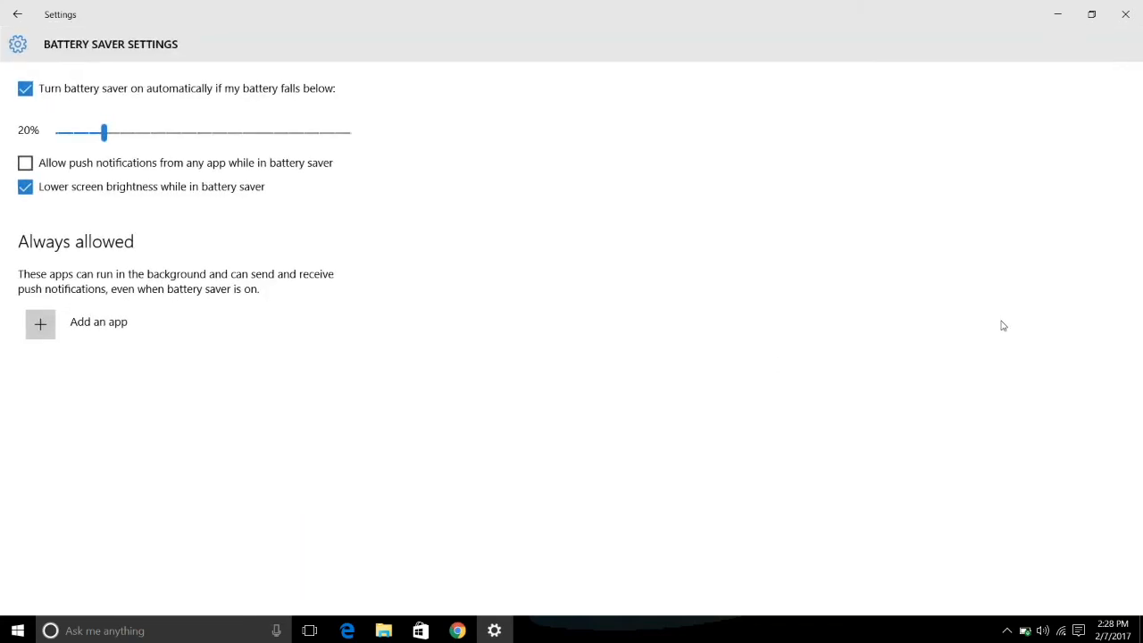